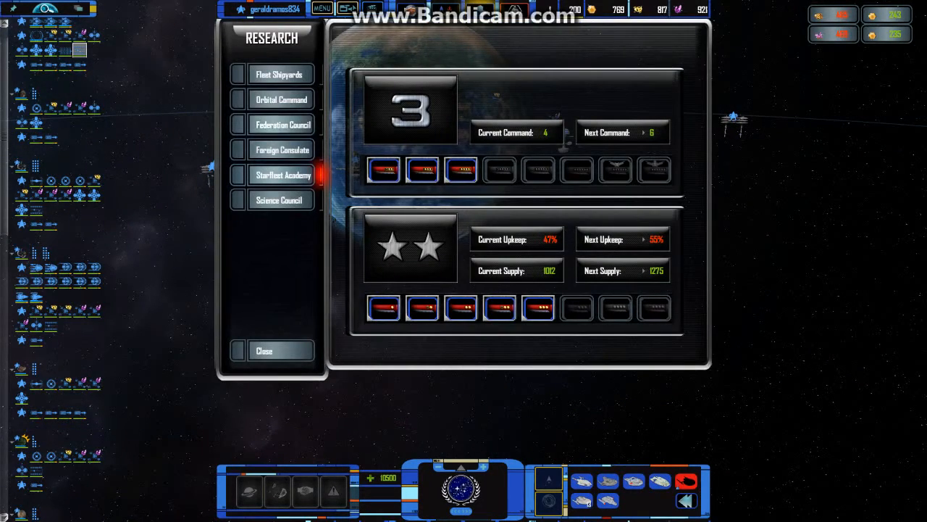
# - Browse the Fleet Shipyards subsystem and starship trees, close Research, and open the game menu
pyautogui.click(279, 74)
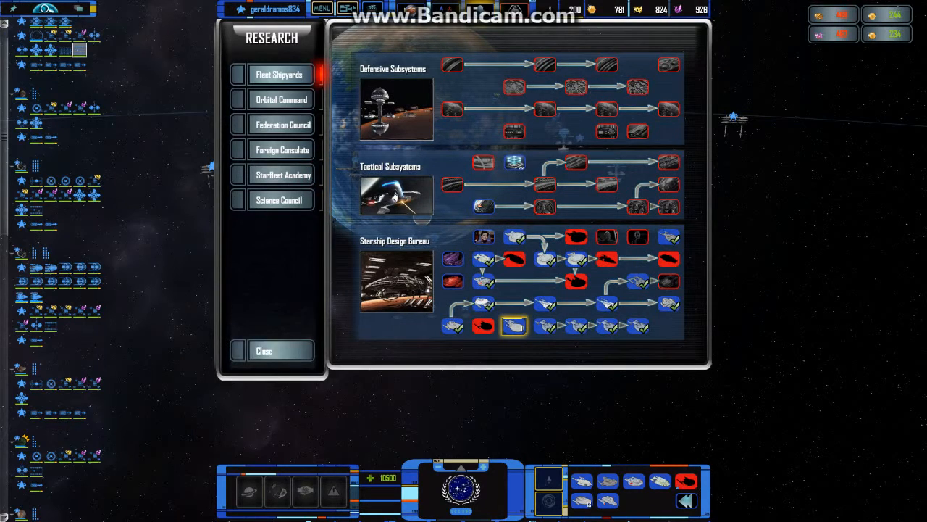
pyautogui.click(264, 351)
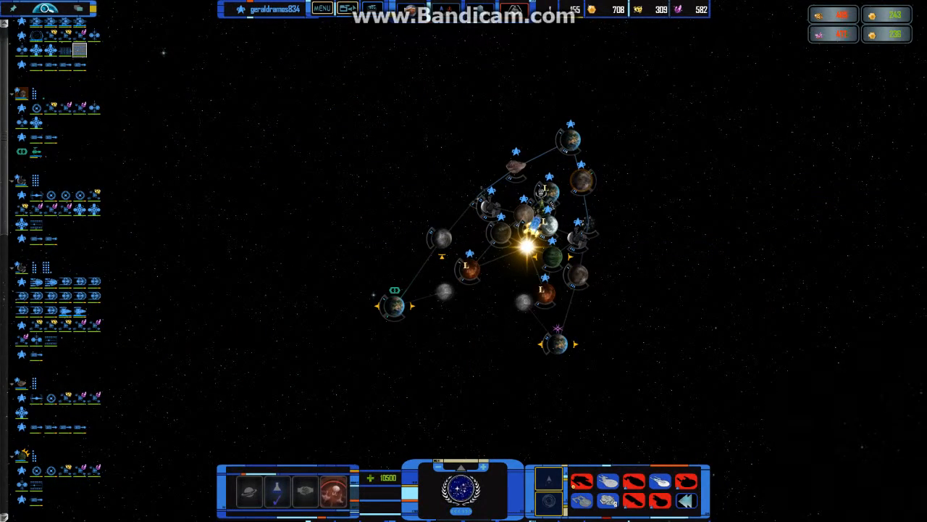
pyautogui.click(523, 226)
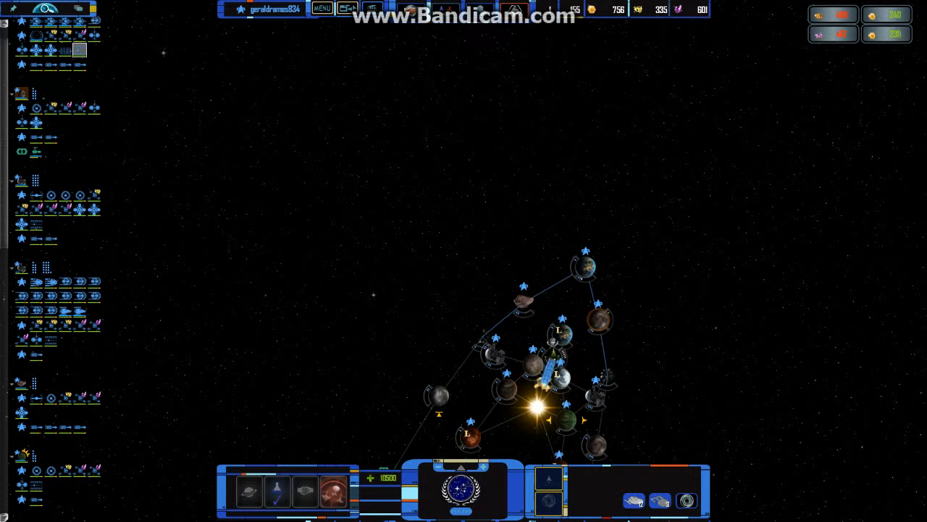
pyautogui.click(322, 8)
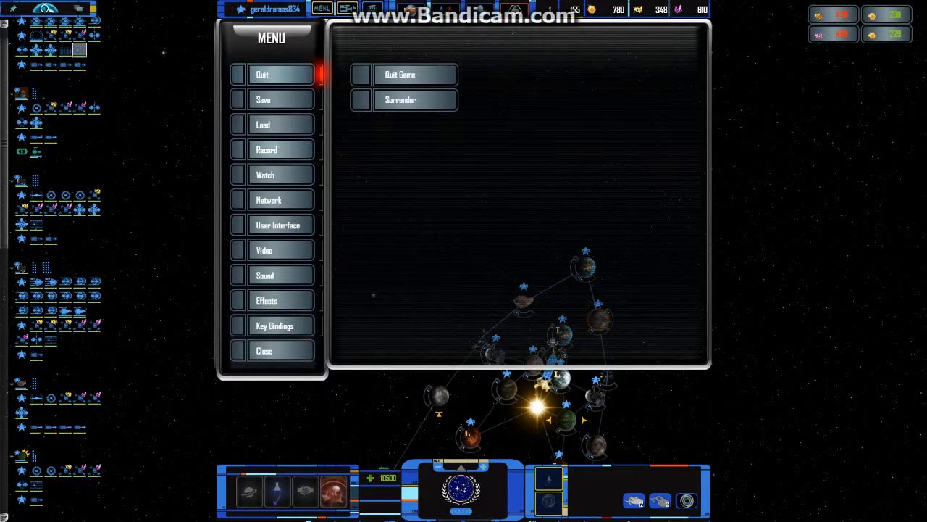
pyautogui.click(267, 150)
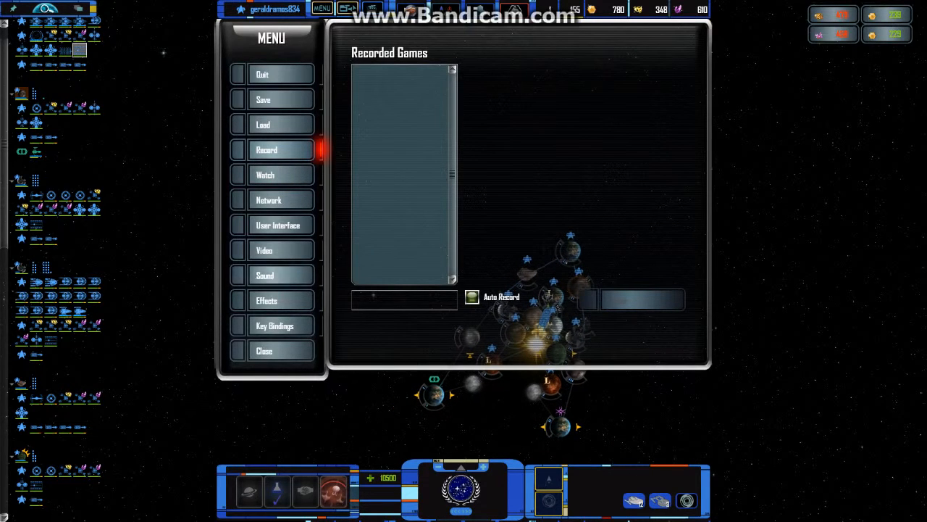
pyautogui.click(263, 351)
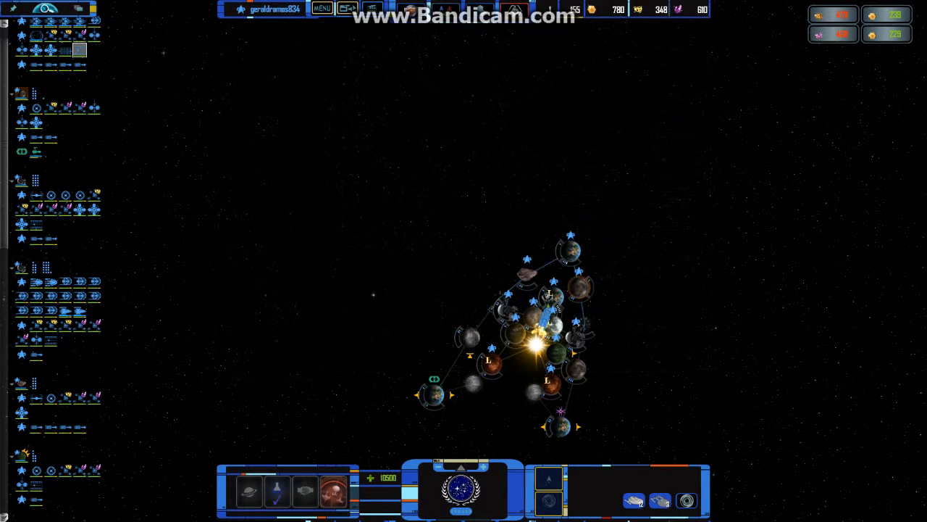